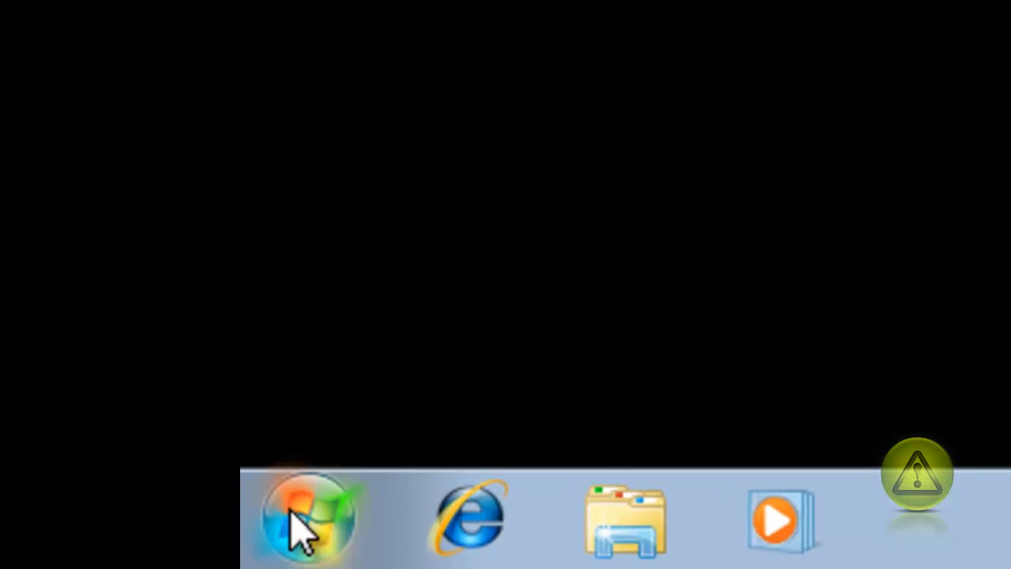
{"action": "mouse_move", "coordinate": [308, 521]}
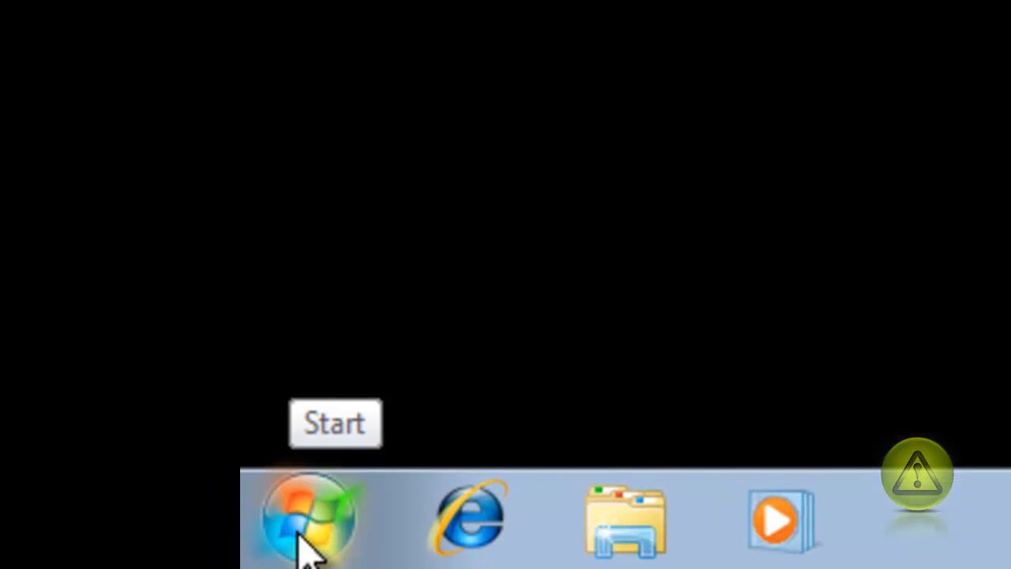
Search the Start menu for 'run' and open the Run dialog.
{"action": "left_click", "coordinate": [306, 517]}
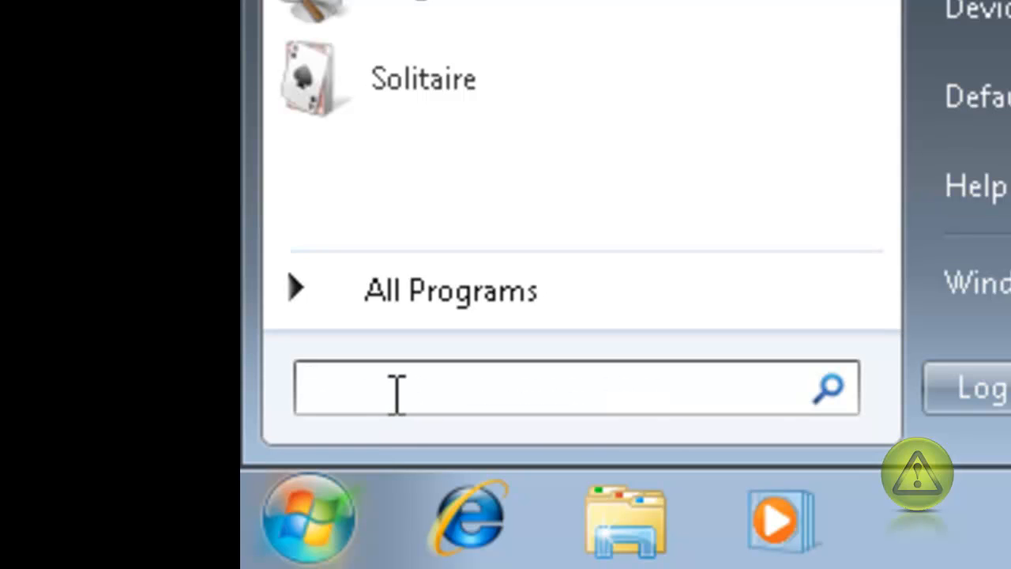
{"action": "type", "text": "run"}
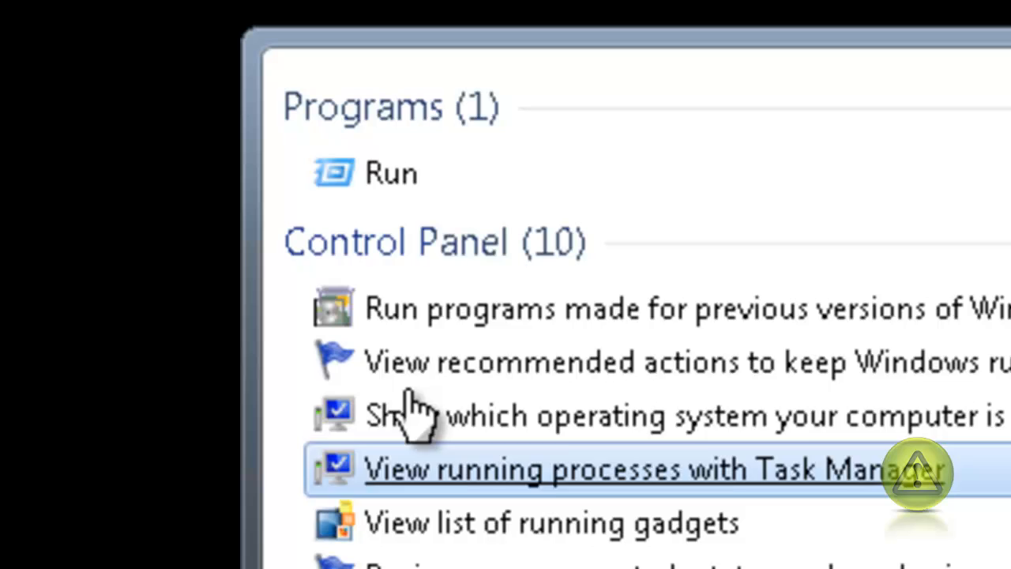
{"action": "mouse_move", "coordinate": [390, 173]}
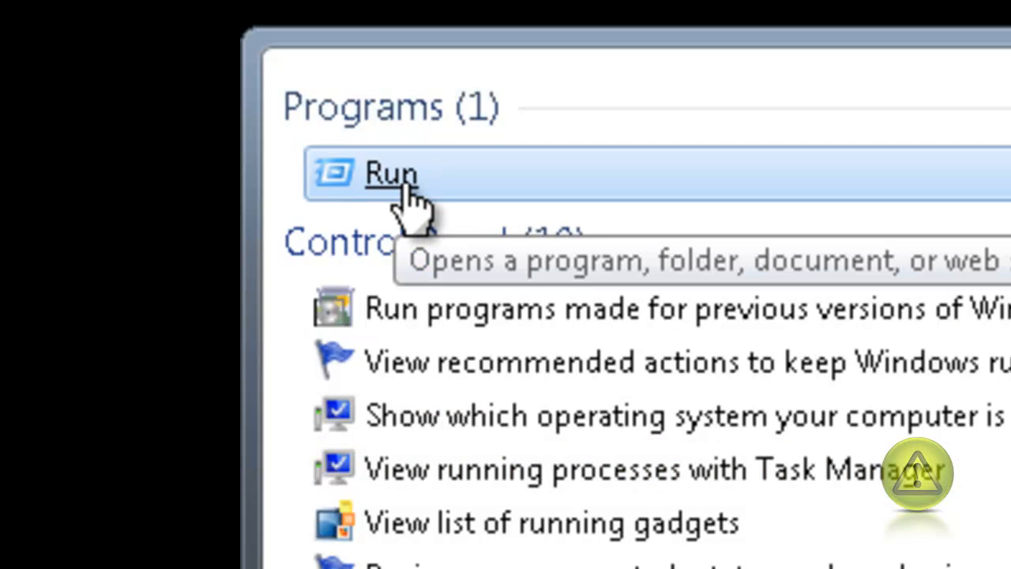
{"action": "left_click", "coordinate": [389, 173]}
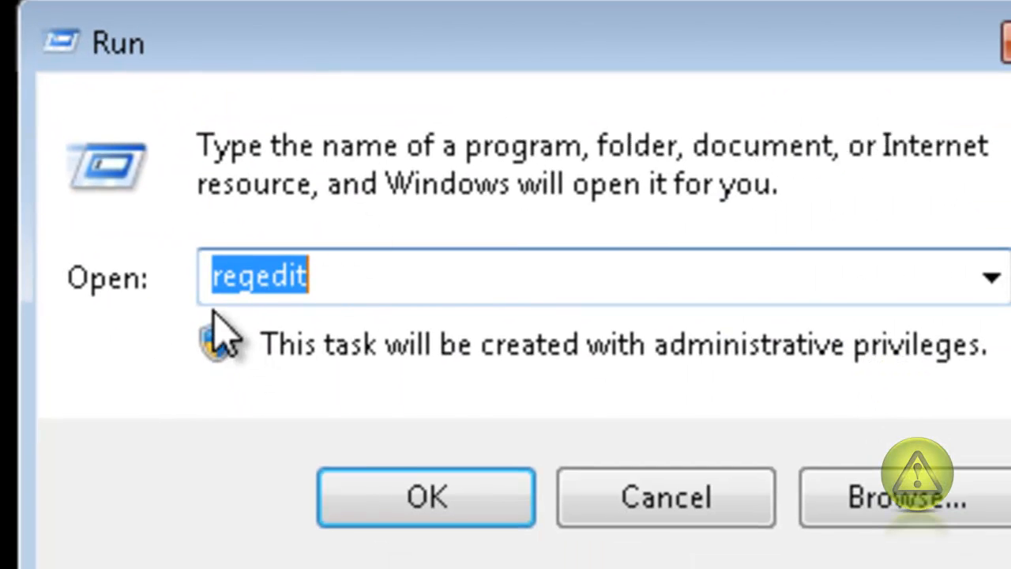
{"action": "mouse_move", "coordinate": [391, 276]}
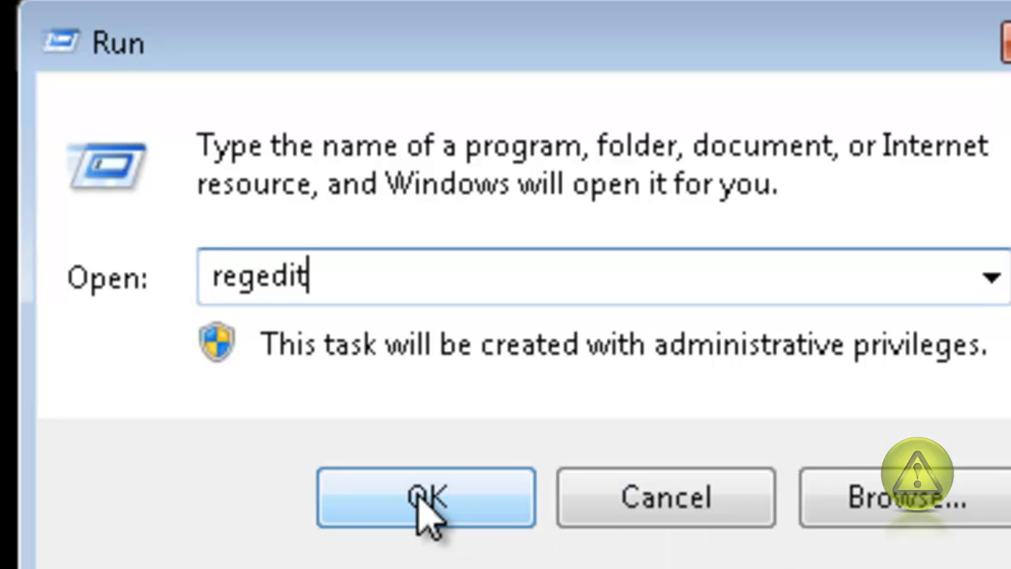
Launch regedit and expand HKEY_LOCAL_MACHINE\SOFTWARE, scrolling through the Microsoft subkeys.
{"action": "left_click", "coordinate": [426, 496]}
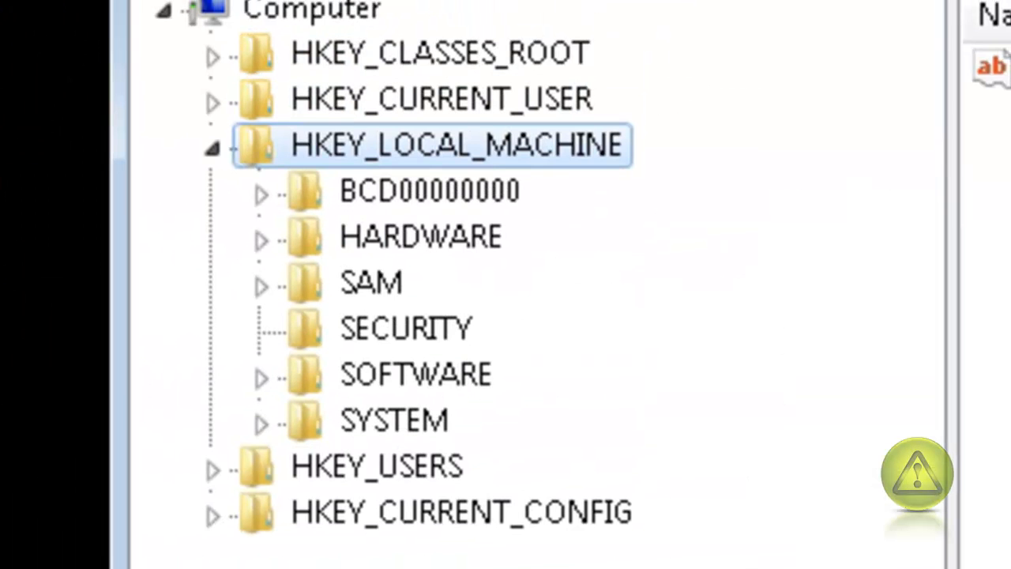
{"action": "mouse_move", "coordinate": [596, 190]}
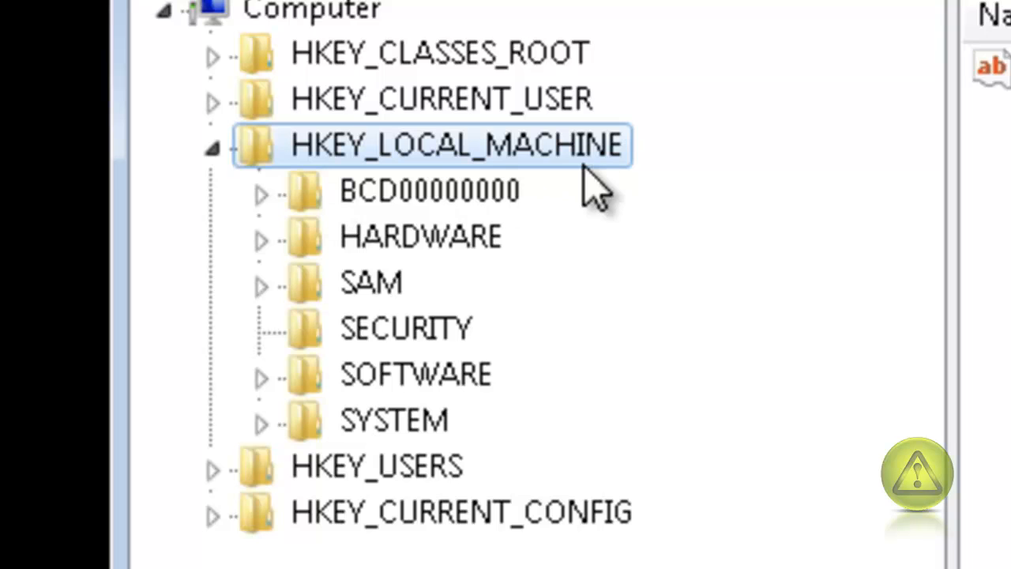
{"action": "mouse_move", "coordinate": [225, 193]}
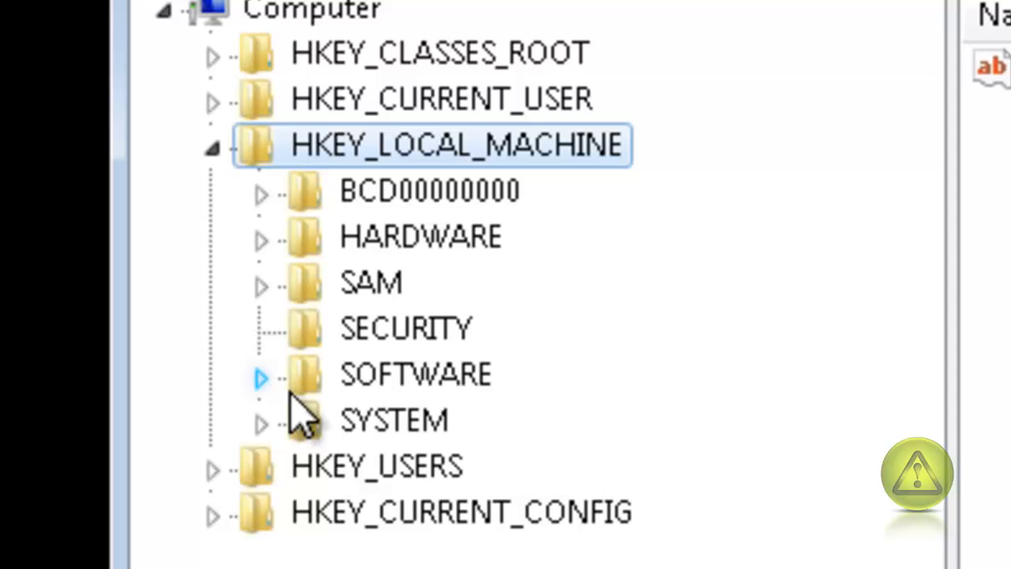
{"action": "mouse_move", "coordinate": [280, 406]}
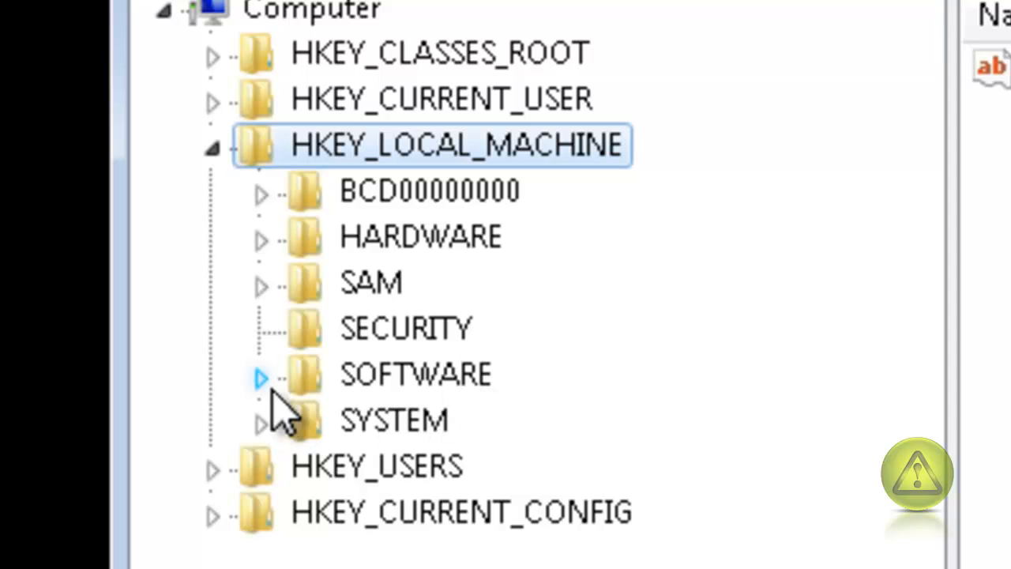
{"action": "left_click", "coordinate": [260, 377]}
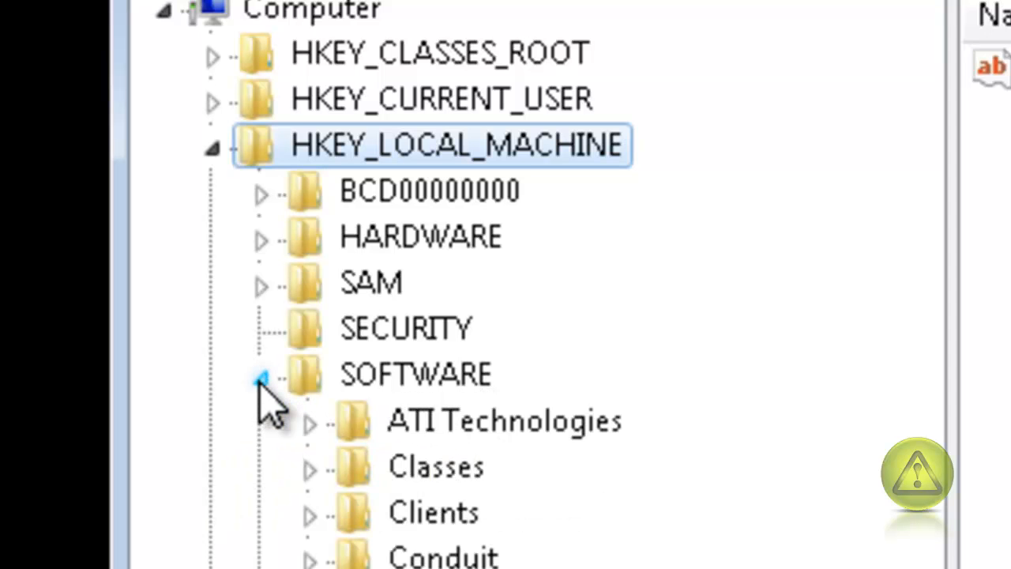
{"action": "scroll", "scroll_direction": "down", "scroll_amount": 3}
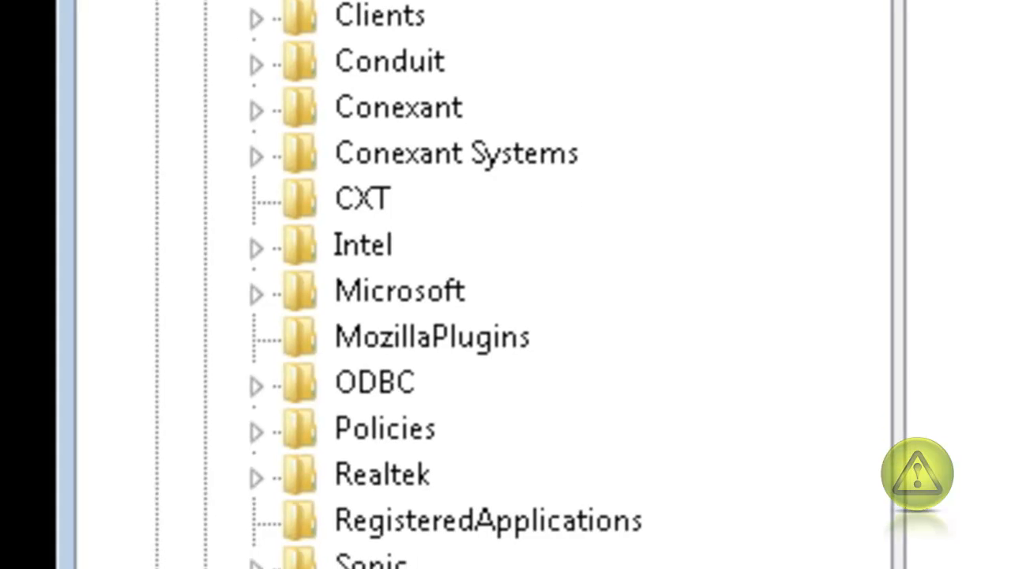
{"action": "mouse_move", "coordinate": [454, 328]}
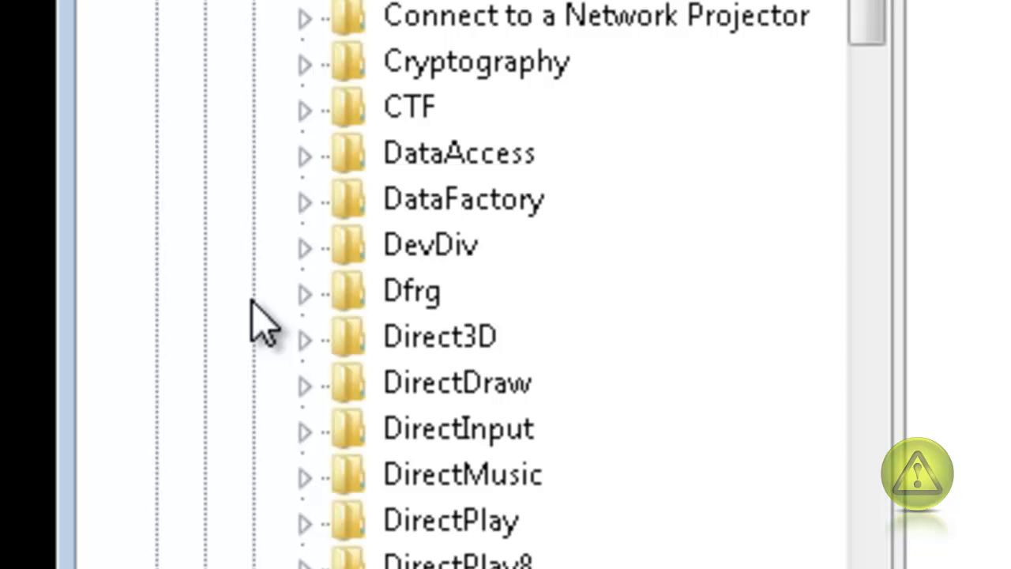
{"action": "mouse_move", "coordinate": [868, 23]}
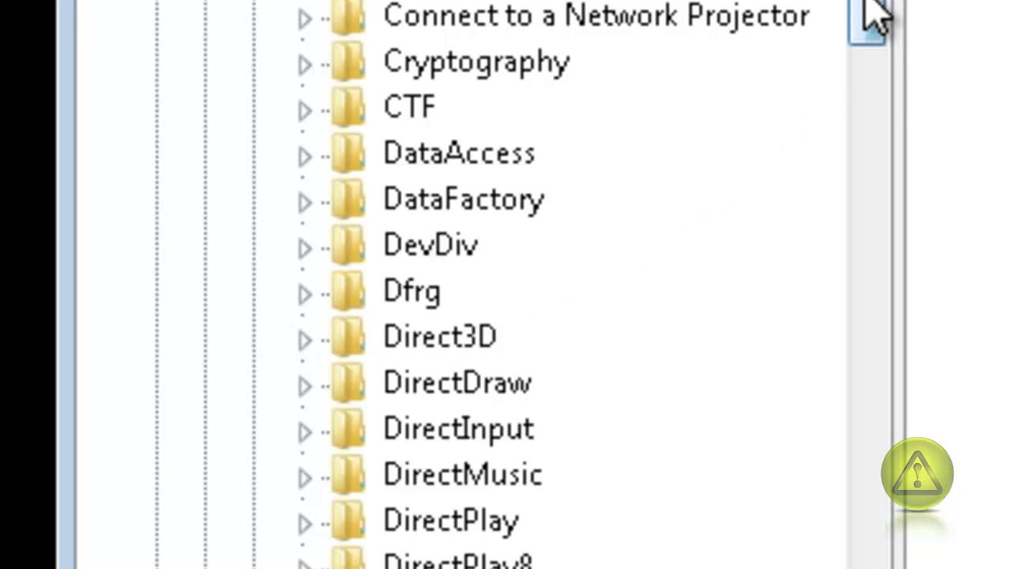
{"action": "scroll", "scroll_direction": "down", "scroll_amount": 3}
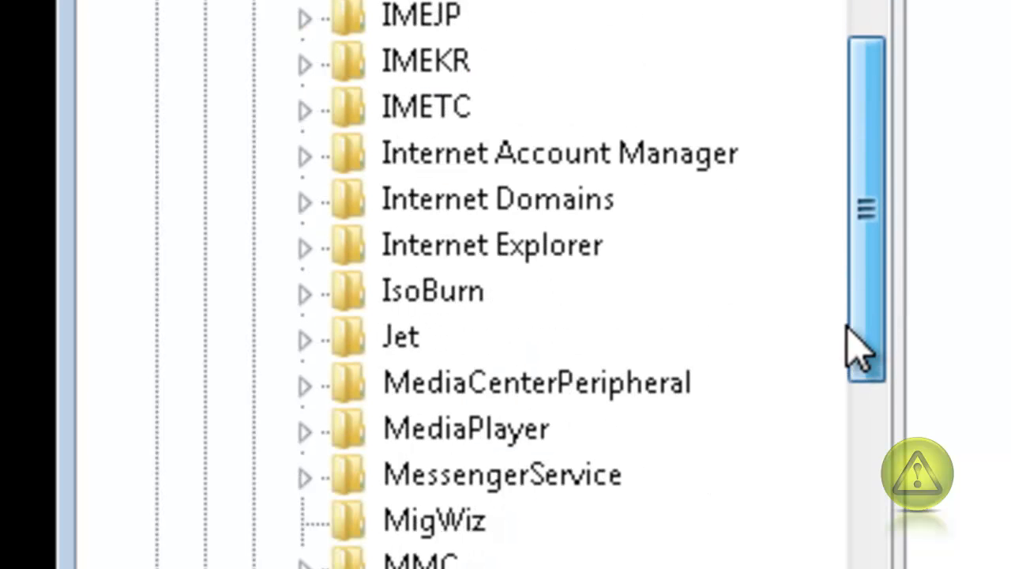
{"action": "mouse_move", "coordinate": [387, 292]}
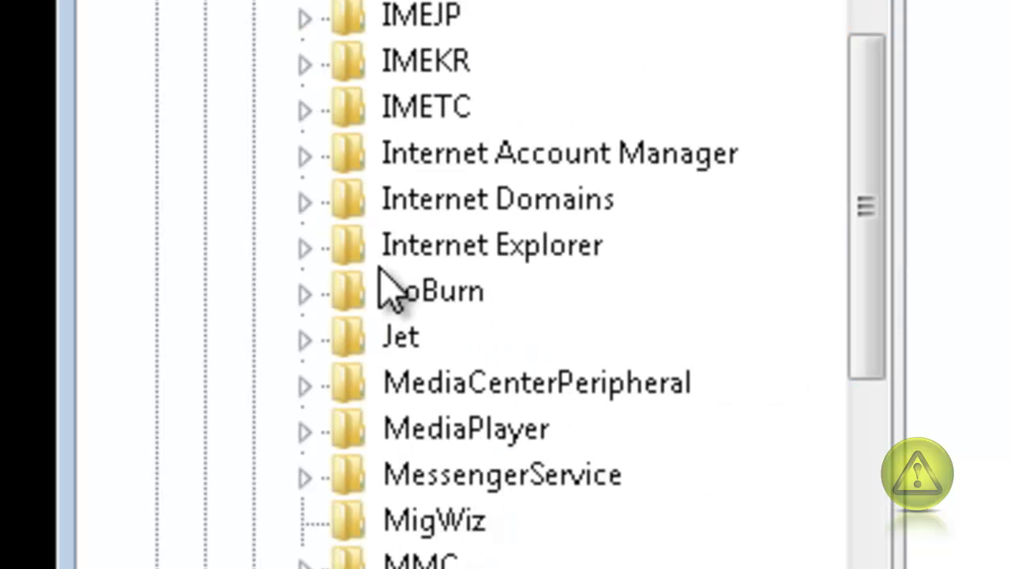
{"action": "mouse_move", "coordinate": [588, 304]}
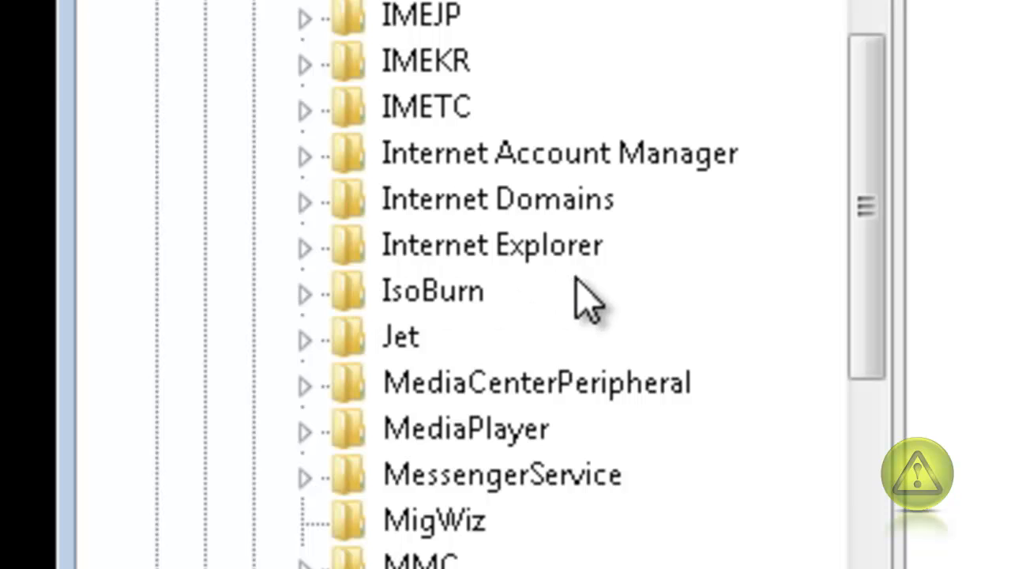
{"action": "mouse_move", "coordinate": [319, 272]}
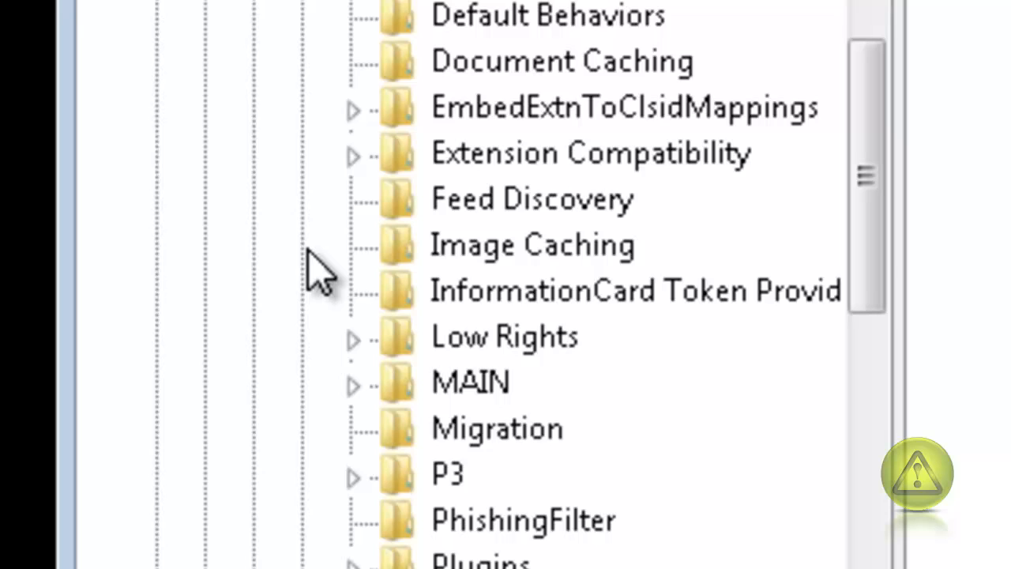
{"action": "mouse_move", "coordinate": [304, 277]}
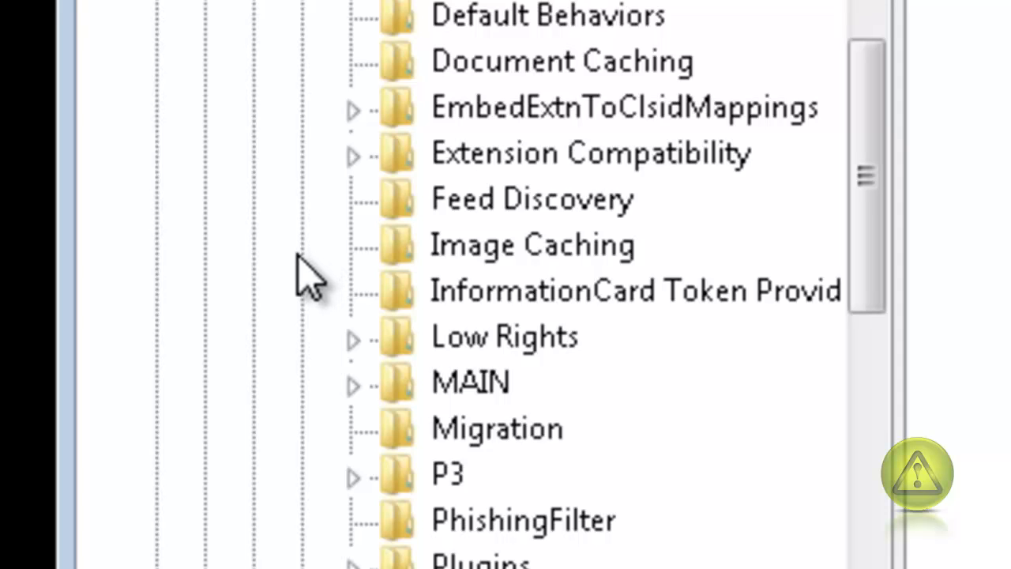
{"action": "mouse_move", "coordinate": [486, 427]}
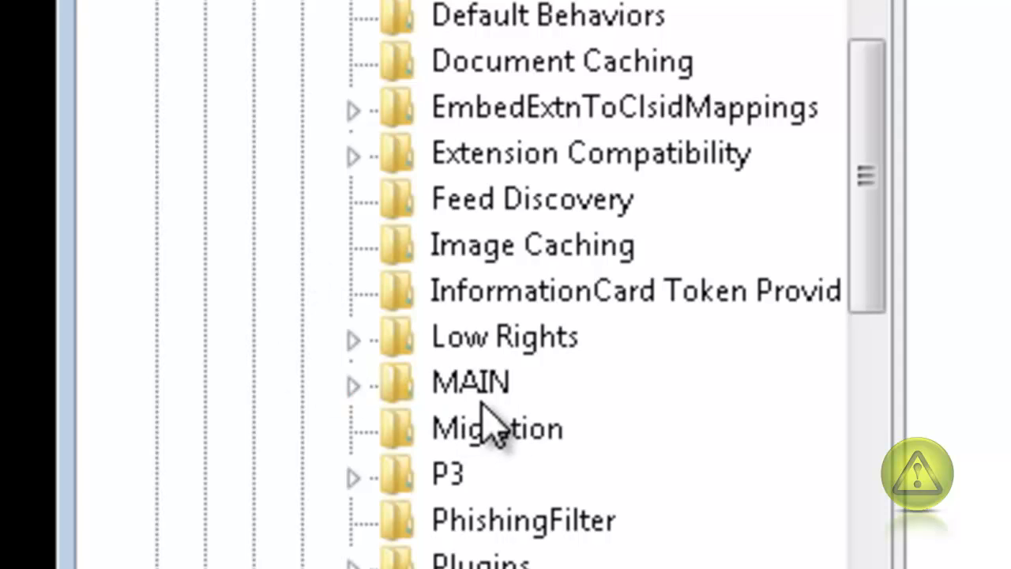
Expand MAIN under Internet Explorer and scroll right to see full FEATURE_ key names.
{"action": "left_click", "coordinate": [353, 383]}
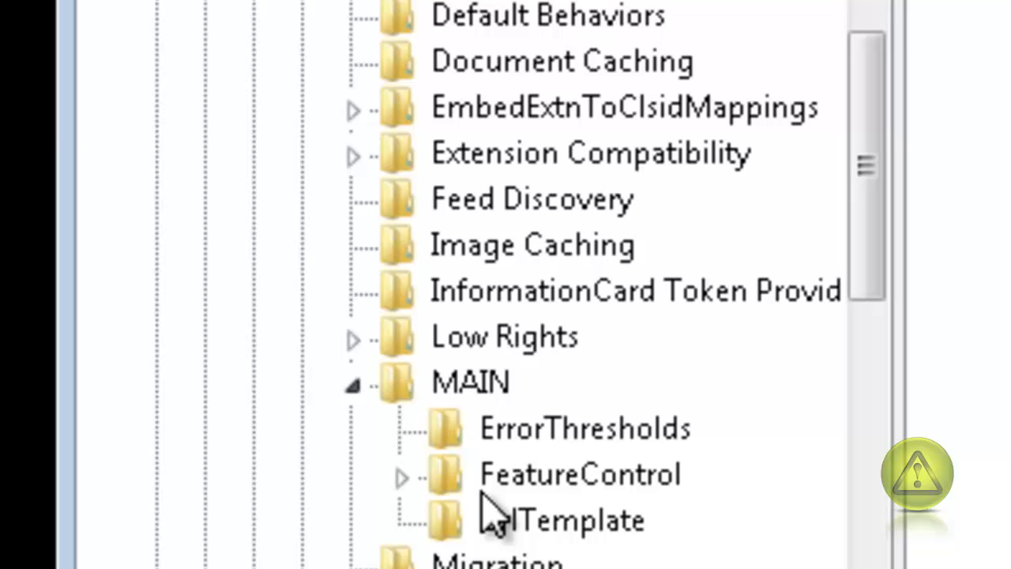
{"action": "mouse_move", "coordinate": [545, 521]}
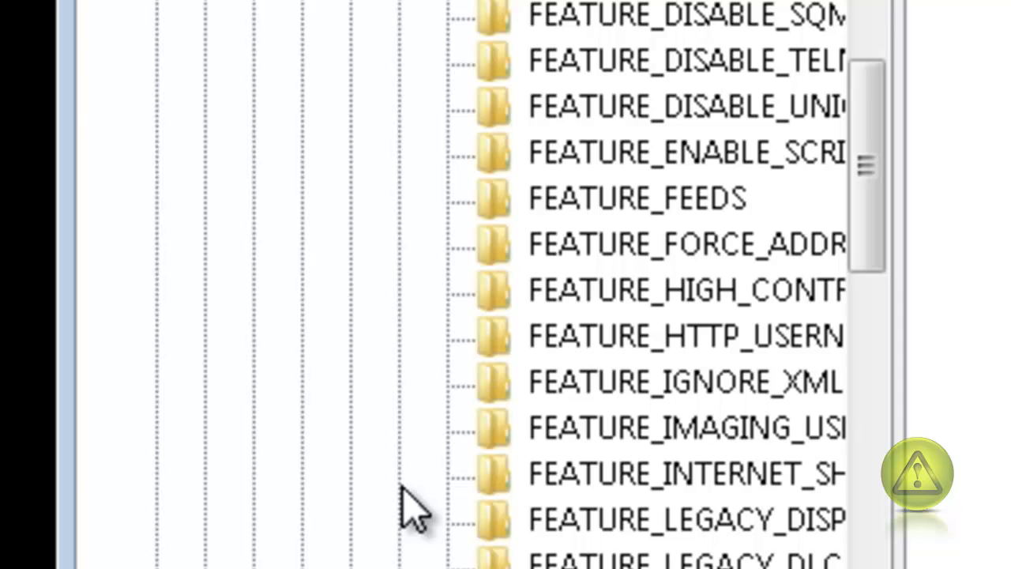
{"action": "scroll", "scroll_direction": "right", "scroll_amount": 3}
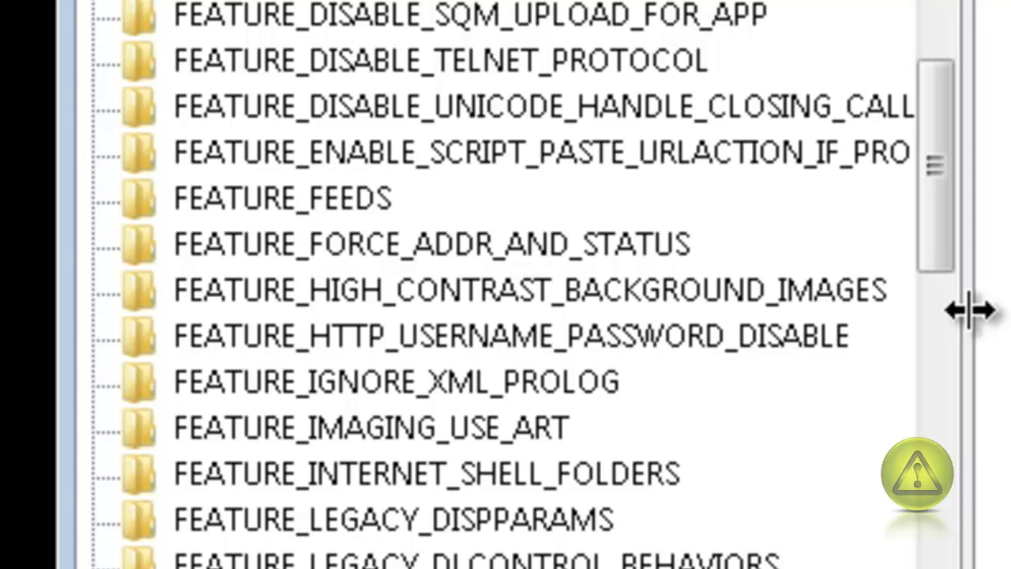
{"action": "mouse_move", "coordinate": [552, 288]}
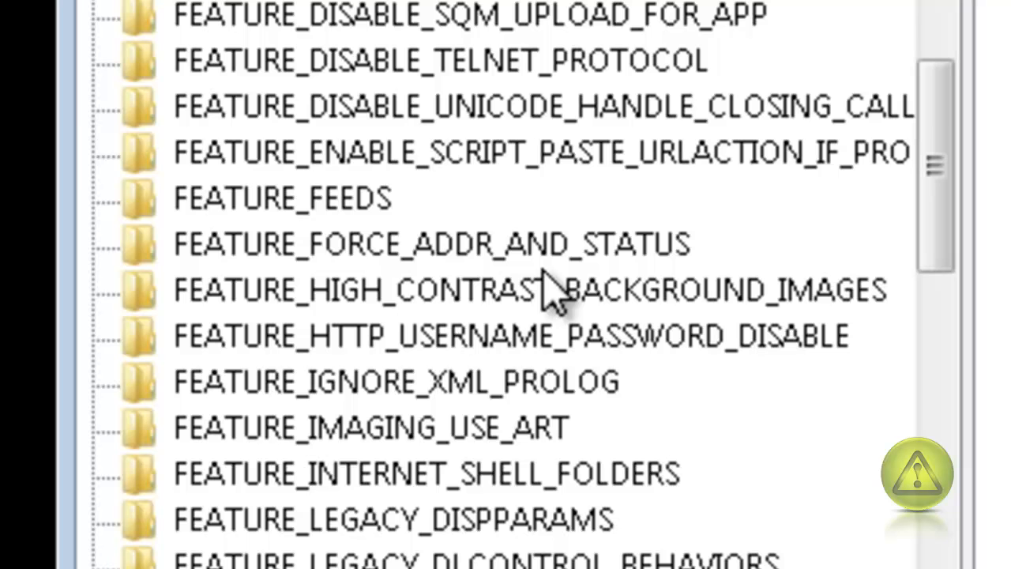
{"action": "mouse_move", "coordinate": [426, 284]}
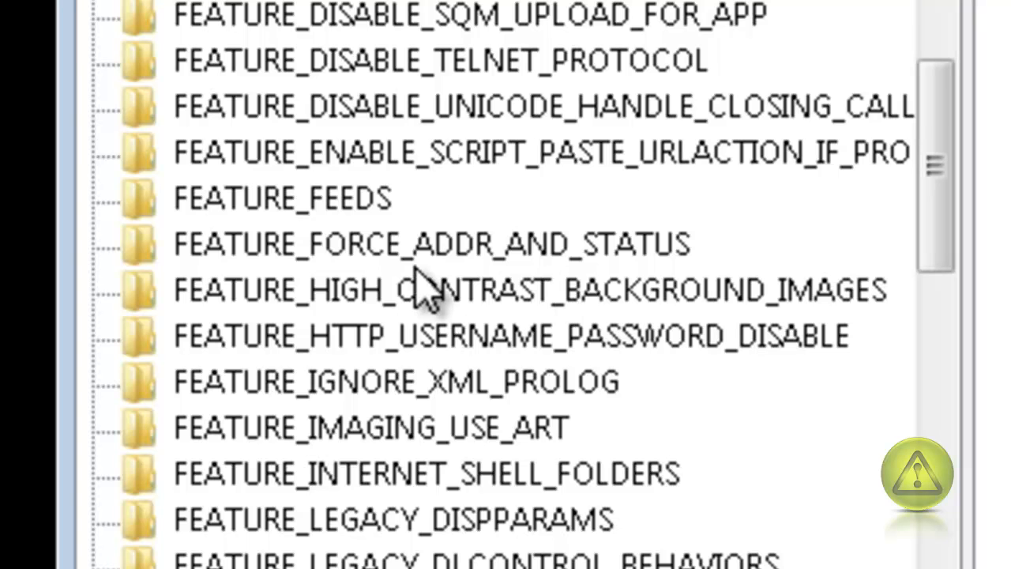
Set the explorer.exe DWORD value data to 10 in Decimal base.
{"action": "scroll", "scroll_direction": "down", "scroll_amount": 3}
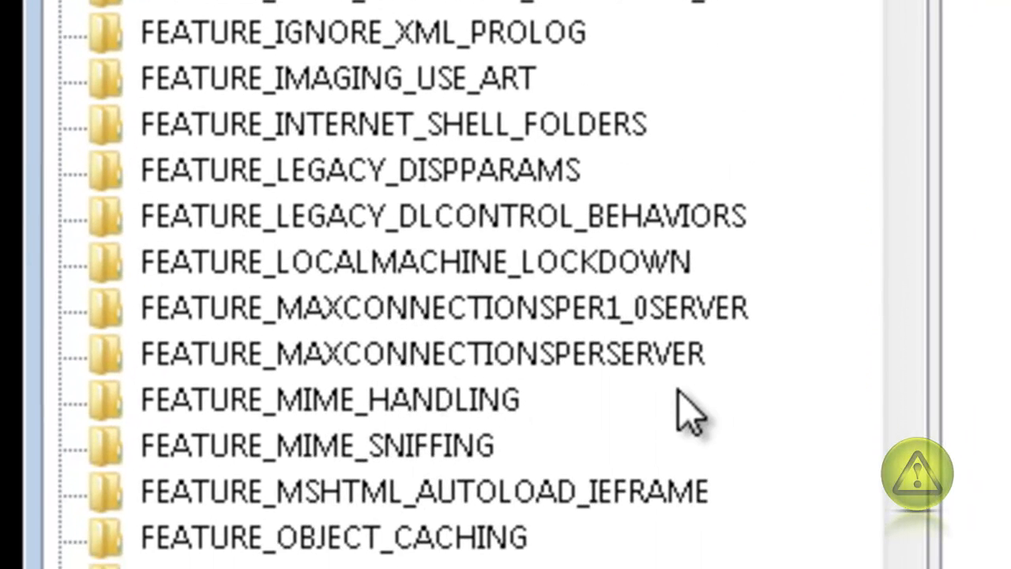
{"action": "mouse_move", "coordinate": [154, 371]}
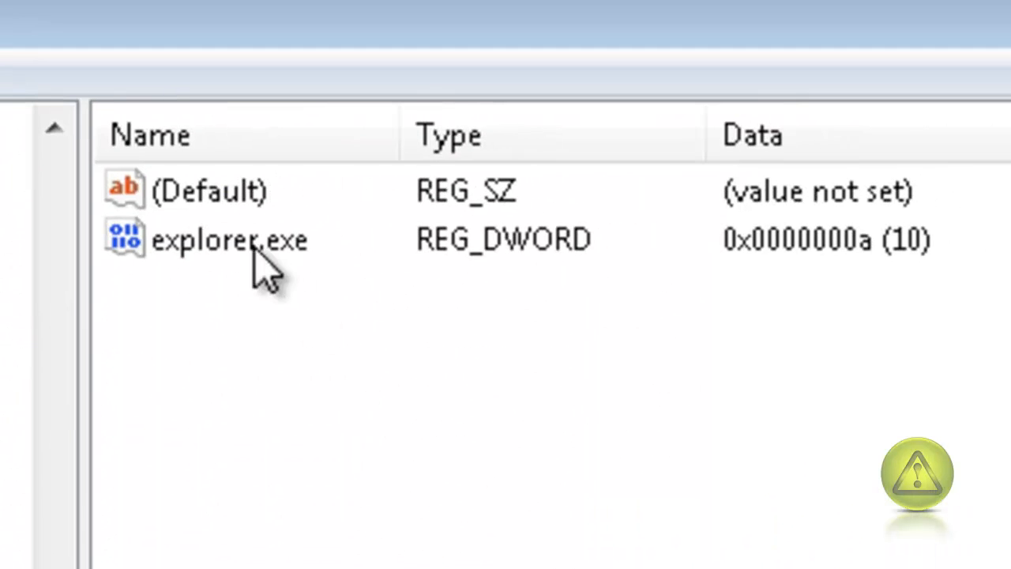
{"action": "mouse_move", "coordinate": [223, 268]}
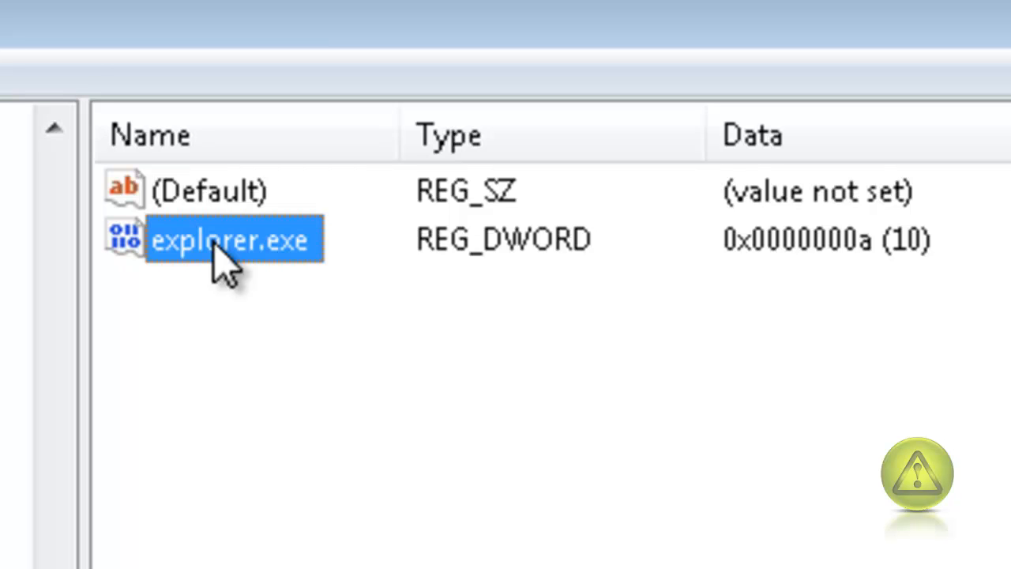
{"action": "double_click", "coordinate": [229, 238]}
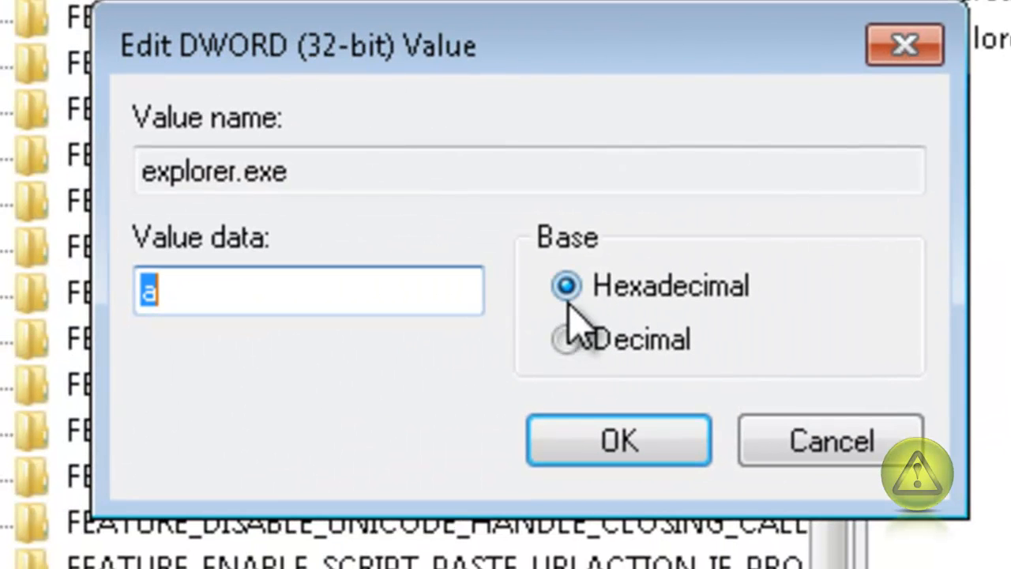
{"action": "left_click", "coordinate": [566, 339]}
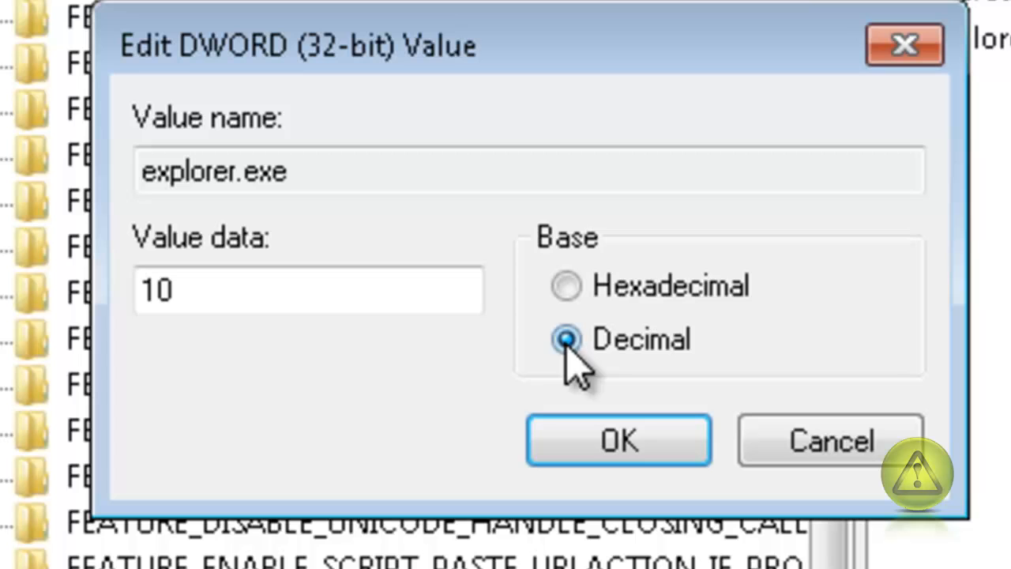
{"action": "left_click", "coordinate": [307, 290]}
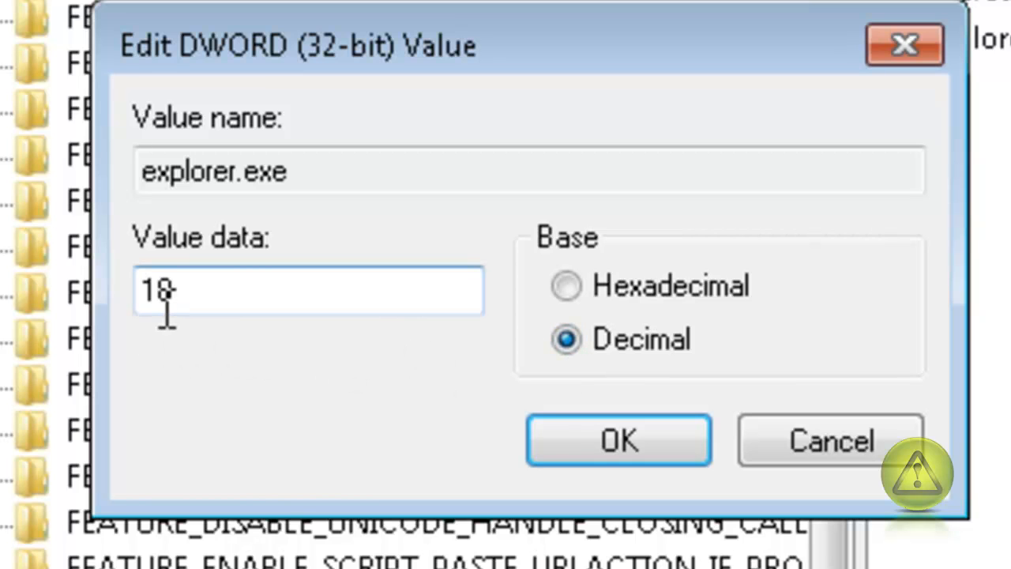
{"action": "type", "text": "10"}
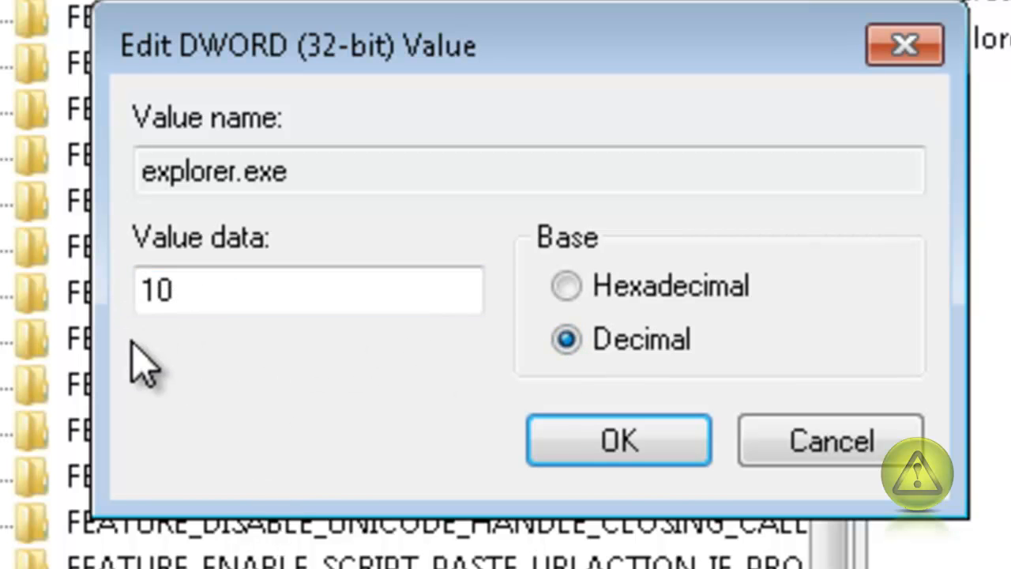
{"action": "left_click", "coordinate": [619, 439]}
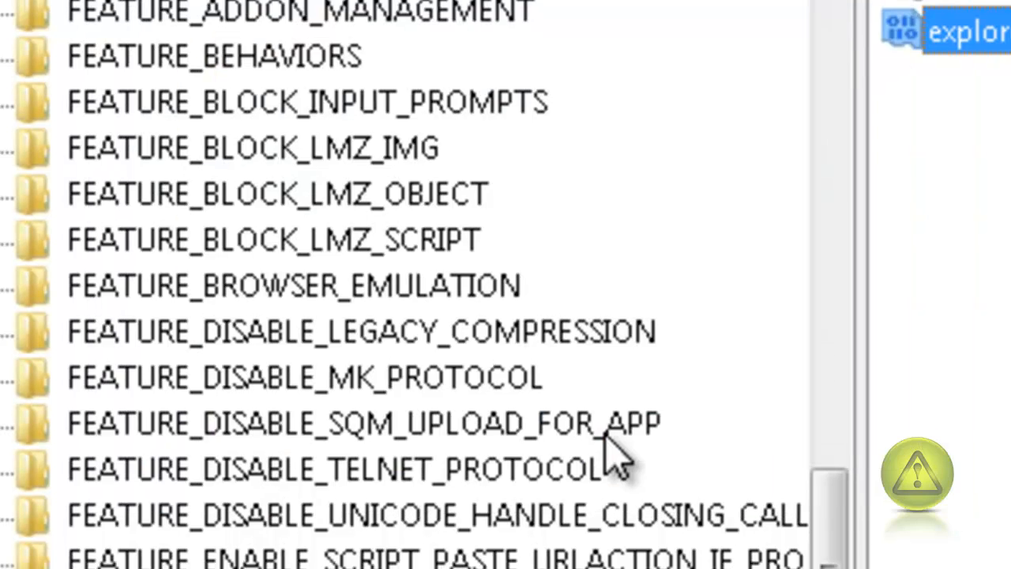
{"action": "scroll", "scroll_direction": "down", "scroll_amount": 3}
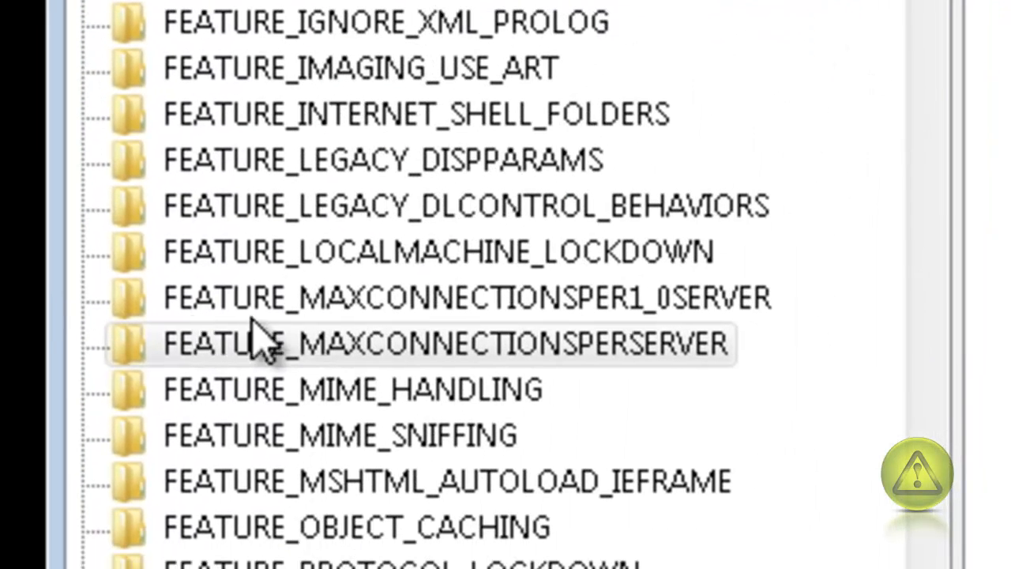
{"action": "mouse_move", "coordinate": [762, 351]}
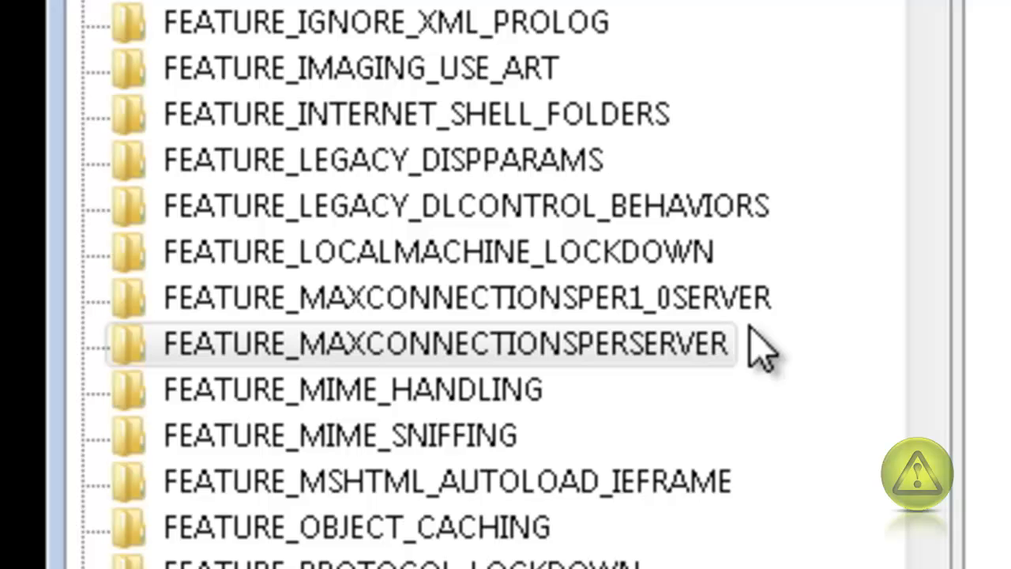
Under FEATURE_MAXCONNECTIONSPERSERVER, modify explorer.exe to decimal 10 (0x0000000a).
{"action": "left_click", "coordinate": [442, 297]}
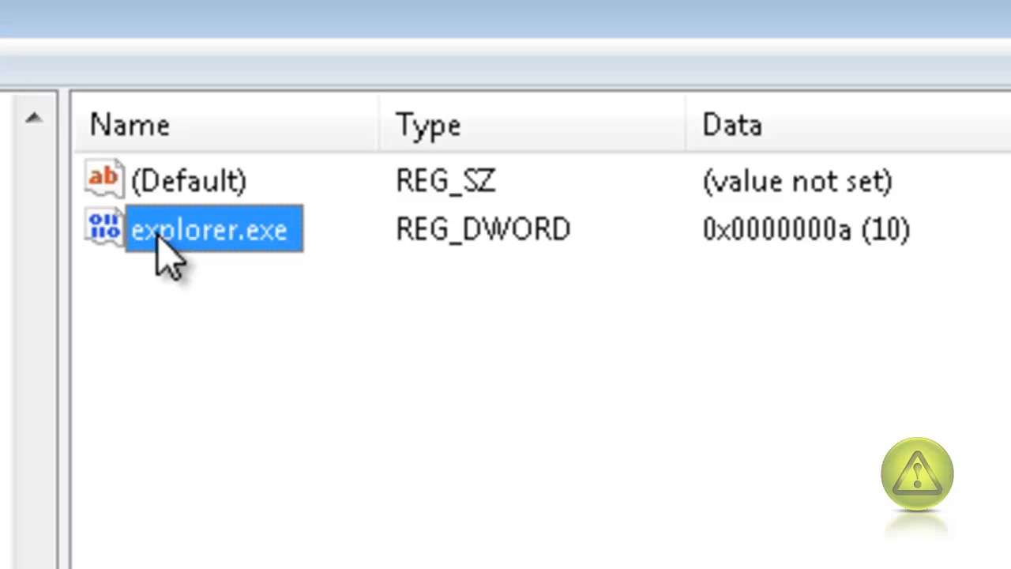
{"action": "right_click", "coordinate": [213, 228]}
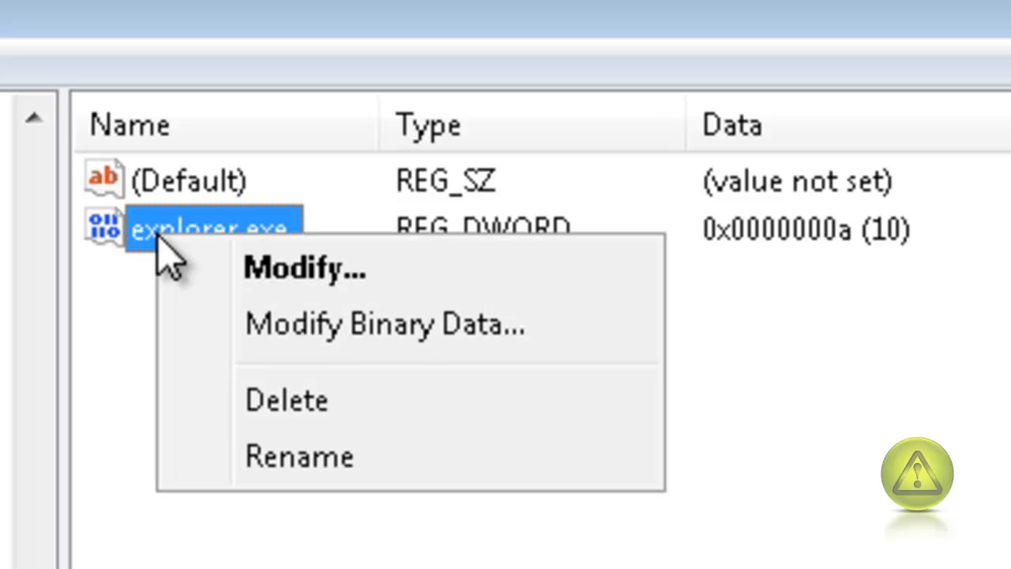
{"action": "left_click", "coordinate": [305, 267]}
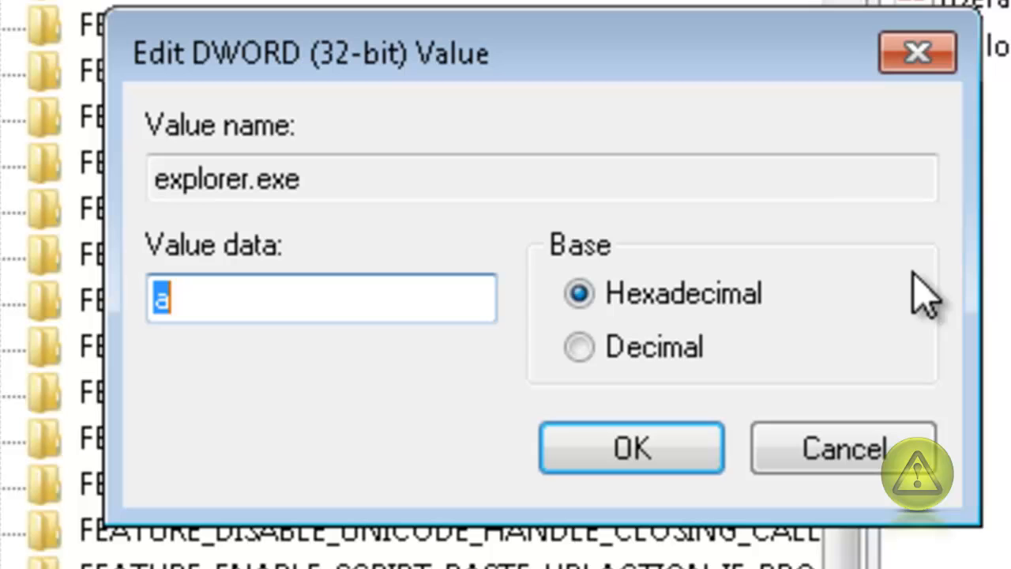
{"action": "left_click", "coordinate": [579, 347]}
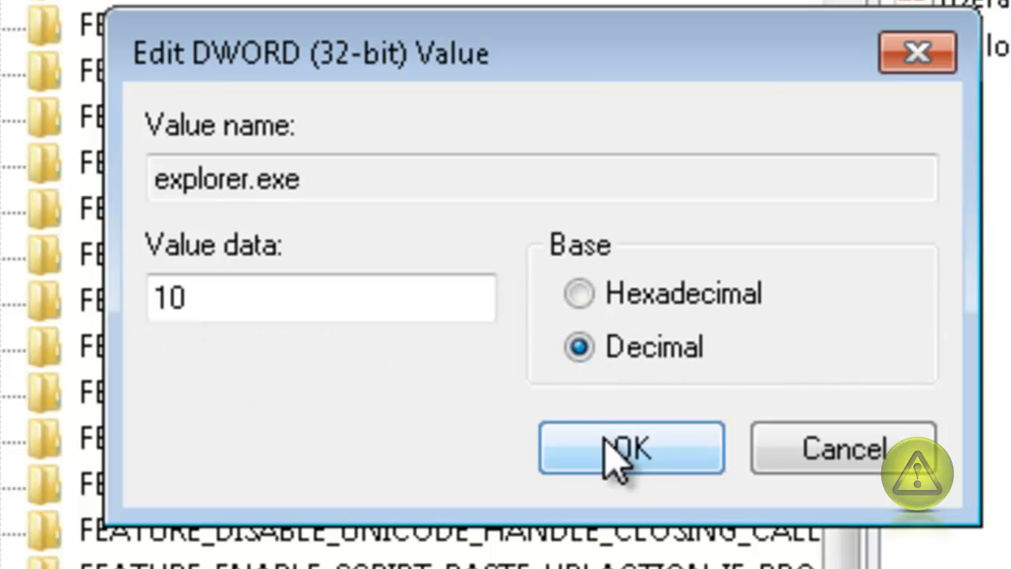
{"action": "left_click", "coordinate": [631, 447]}
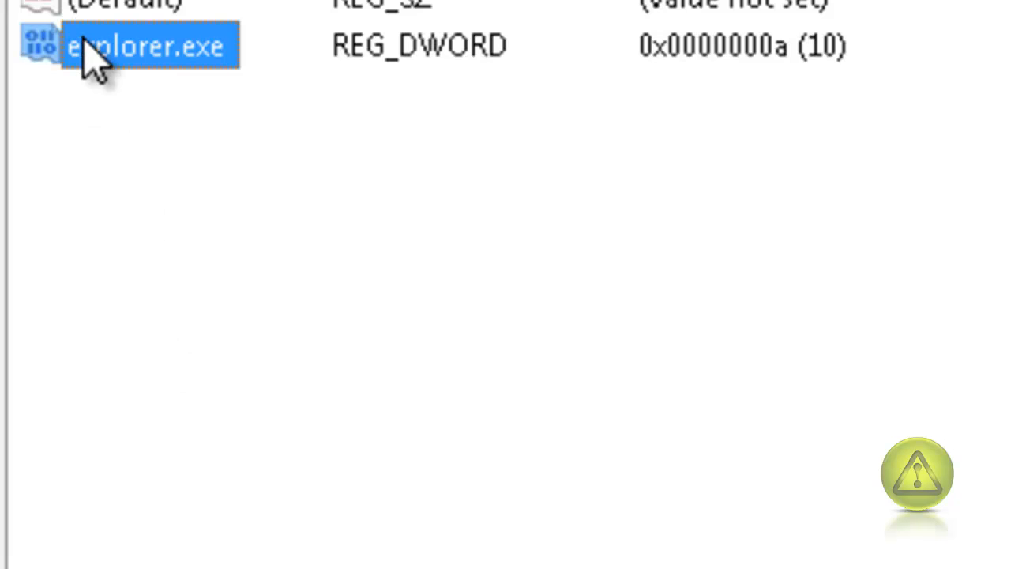
Create DWORD (32-bit) New Value #1 and set its data to 10.
{"action": "right_click", "coordinate": [150, 45]}
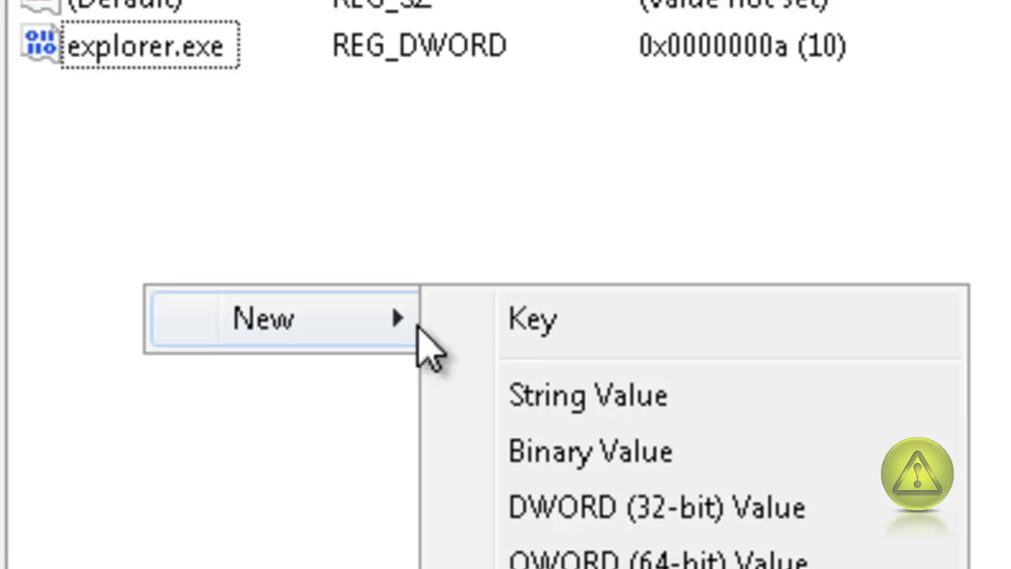
{"action": "left_click", "coordinate": [656, 507]}
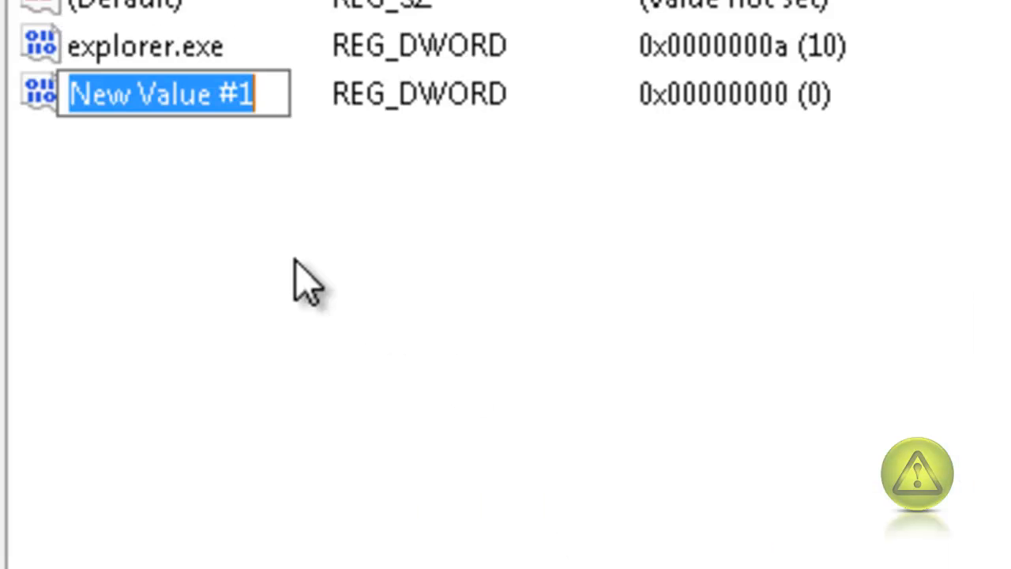
{"action": "mouse_move", "coordinate": [146, 174]}
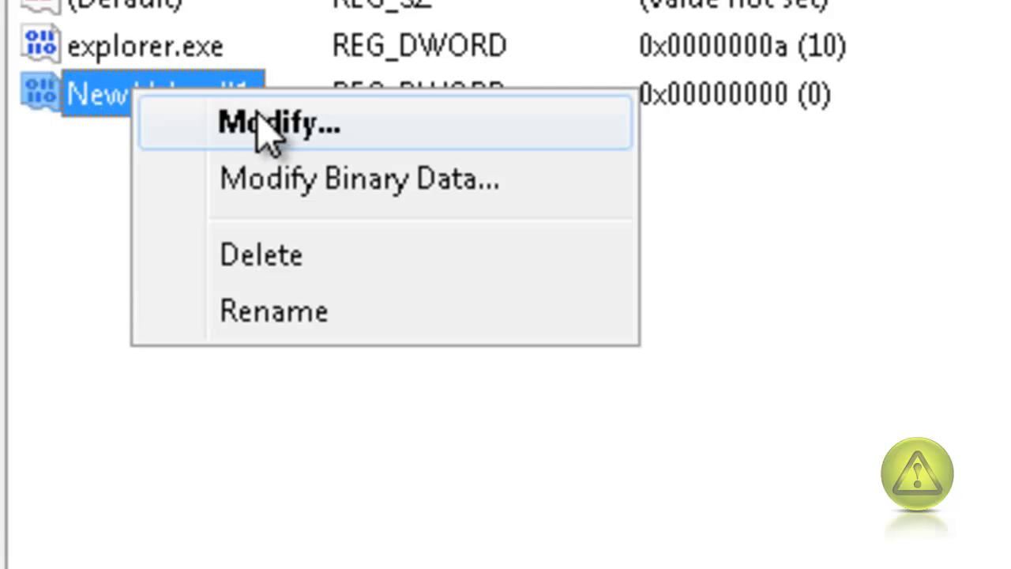
{"action": "left_click", "coordinate": [278, 124]}
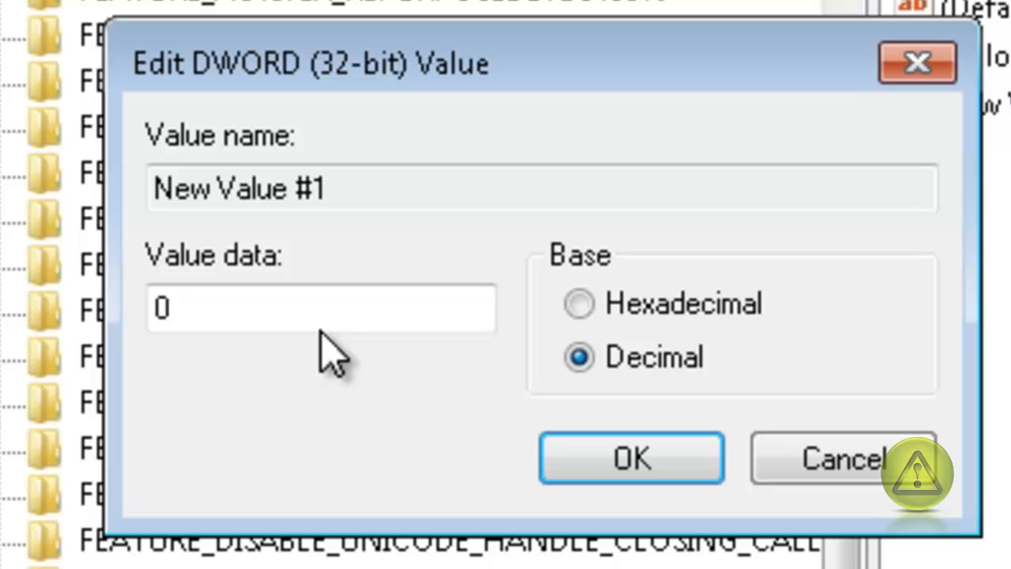
{"action": "triple_click", "coordinate": [320, 307]}
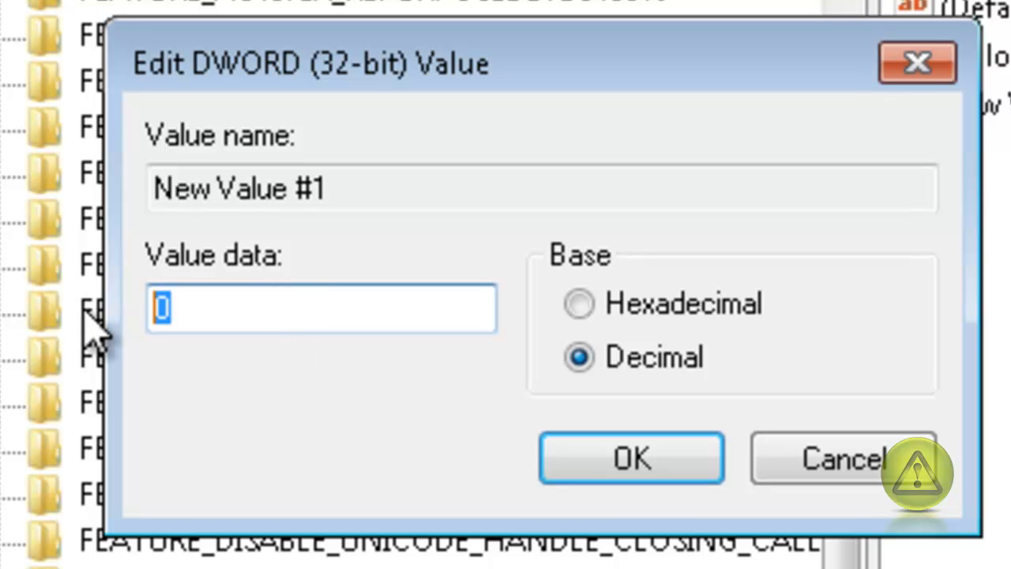
{"action": "type", "text": "10"}
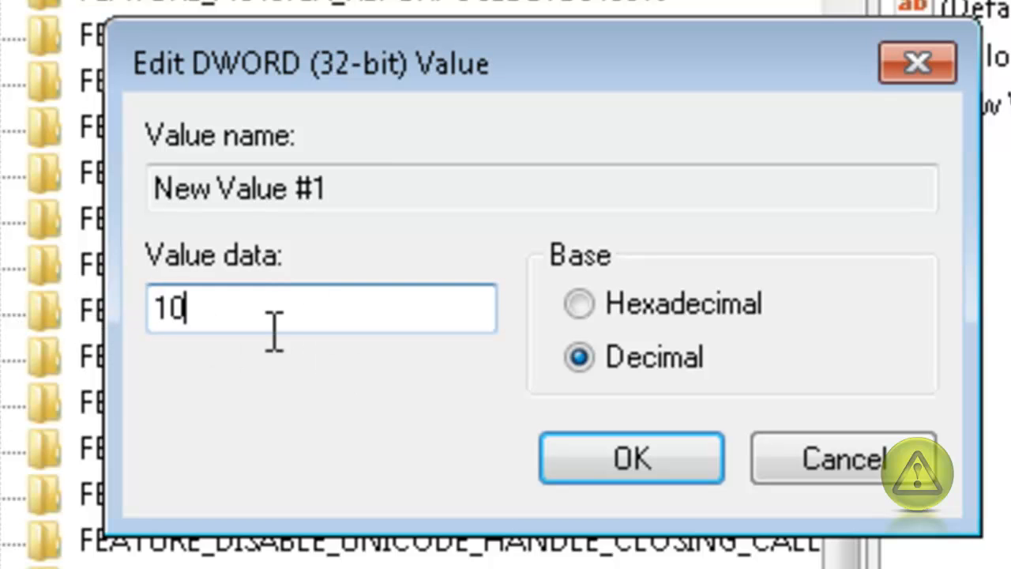
{"action": "left_click", "coordinate": [630, 458]}
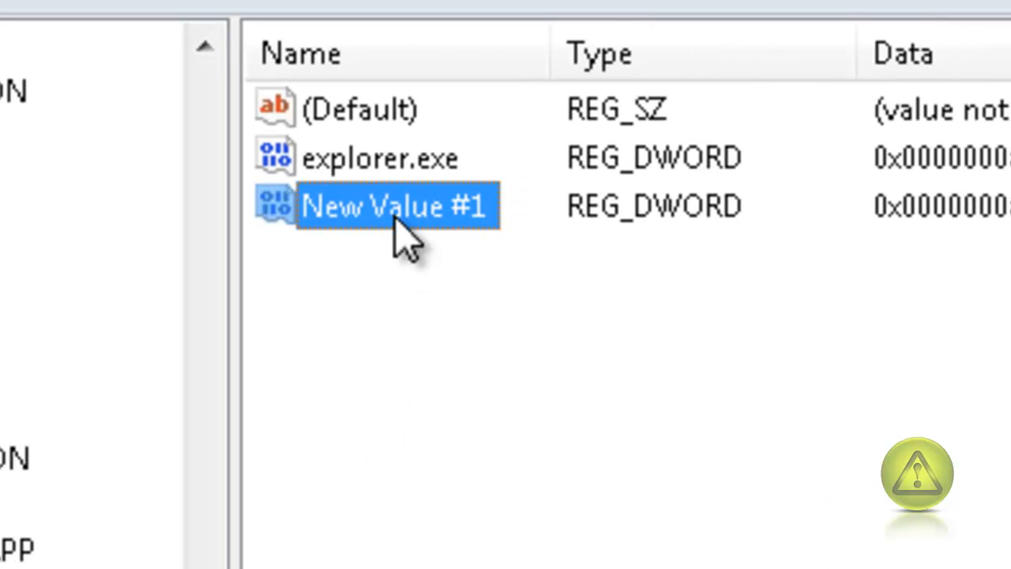
{"action": "mouse_move", "coordinate": [383, 343]}
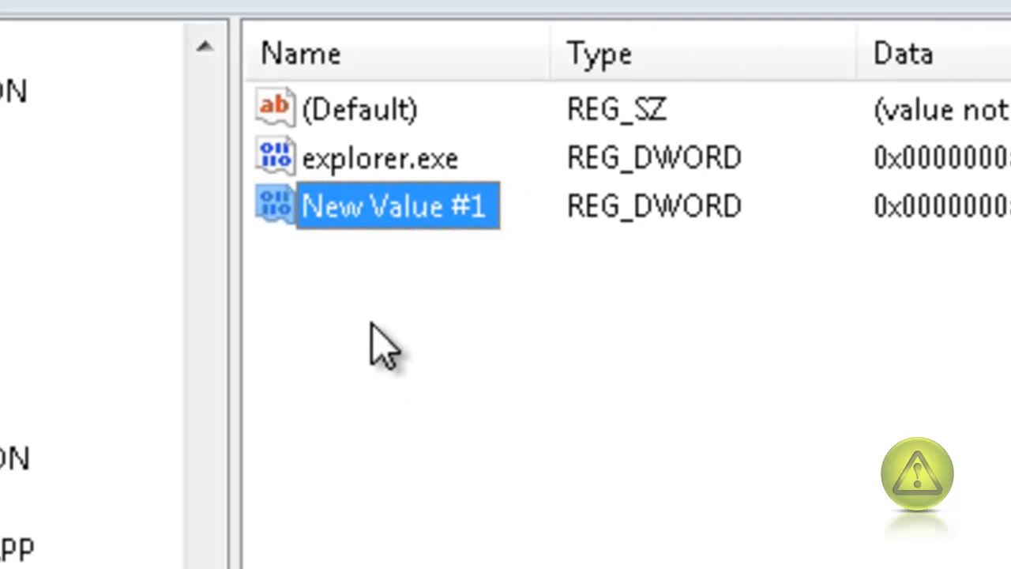
{"action": "right_click", "coordinate": [395, 205]}
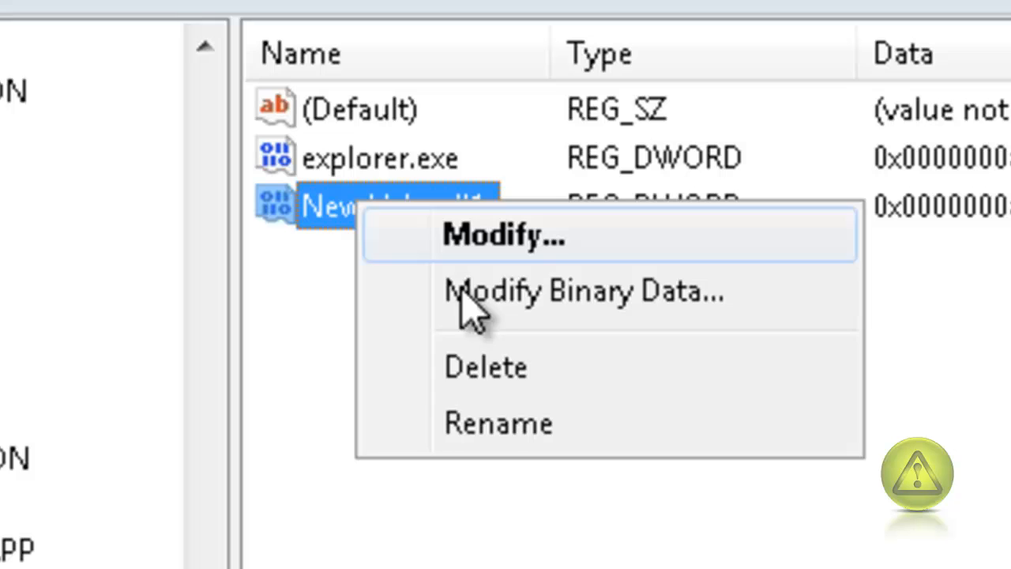